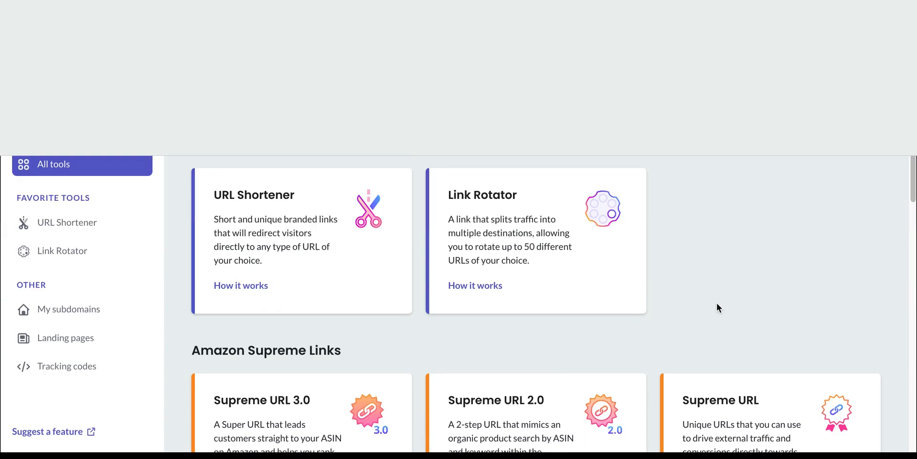
Step: Reveal the archived link tools and choose the Canonical URL link type
scroll("up", 3)
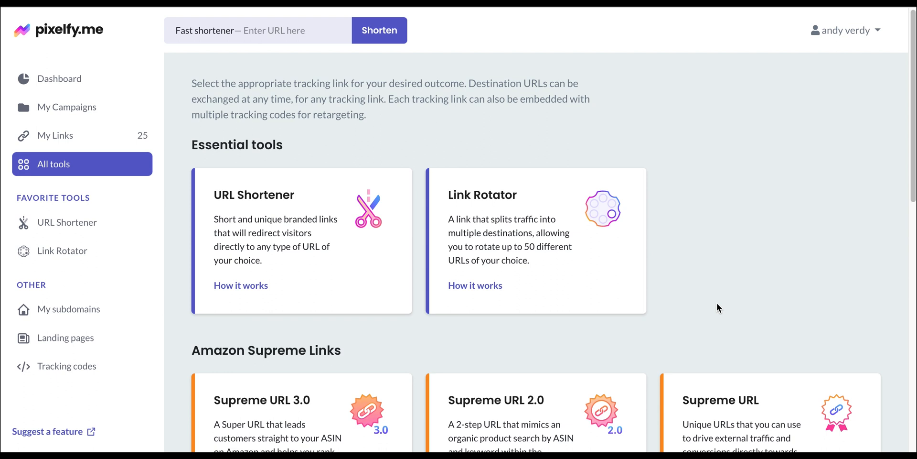
mouse_move(724, 296)
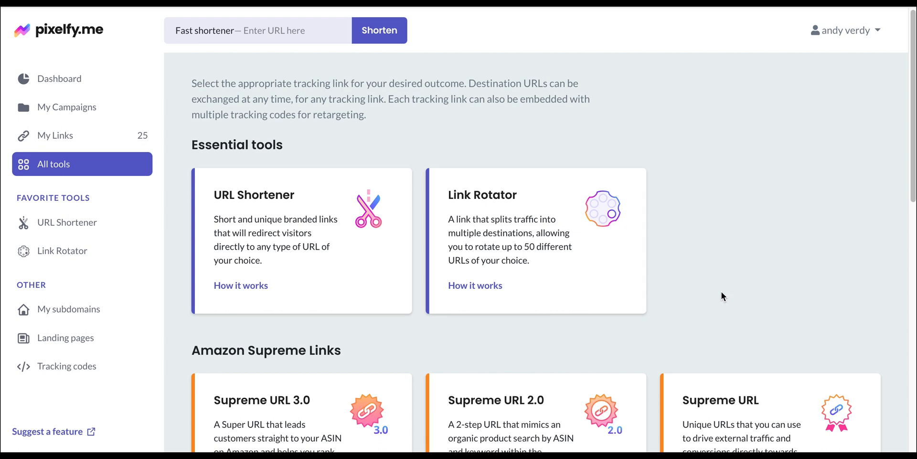
scroll("down", 3)
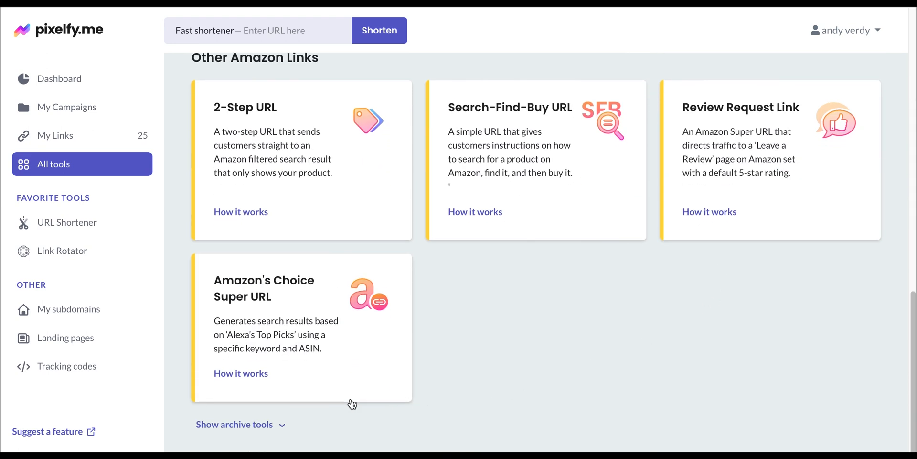
left_click(235, 424)
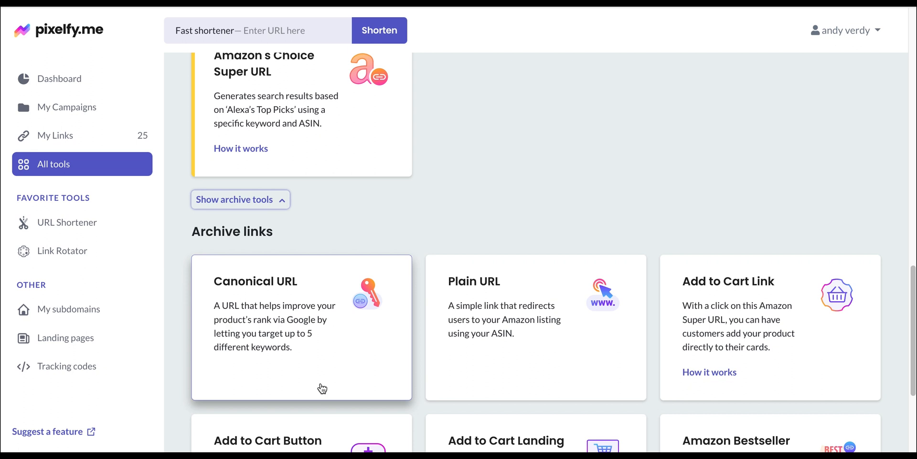
left_click(348, 371)
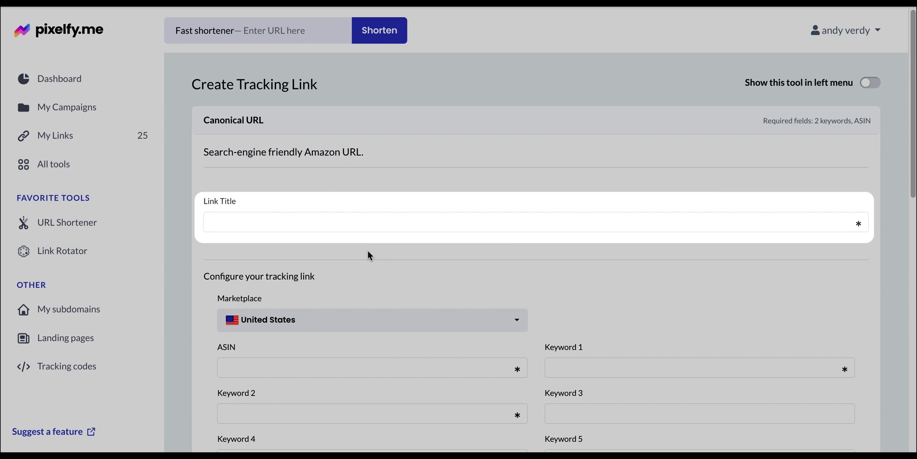
Step: Enter 'Coffee Machine' as the Link Title
type("c")
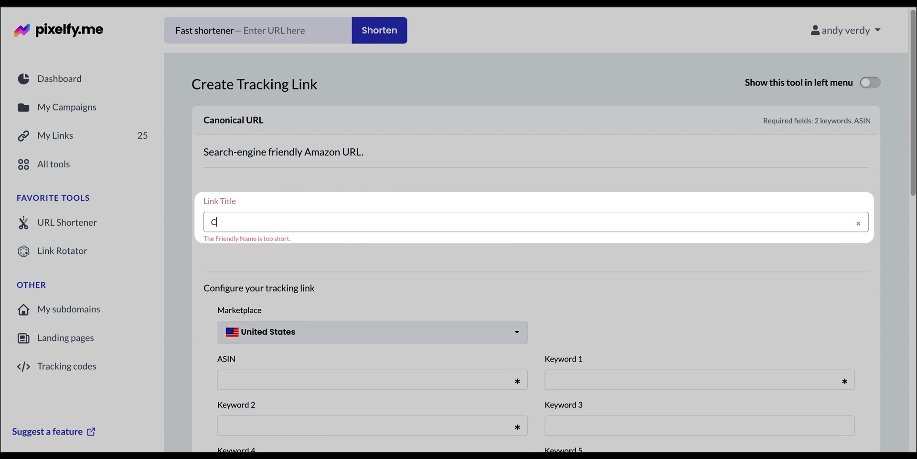
type("Coffee Machine")
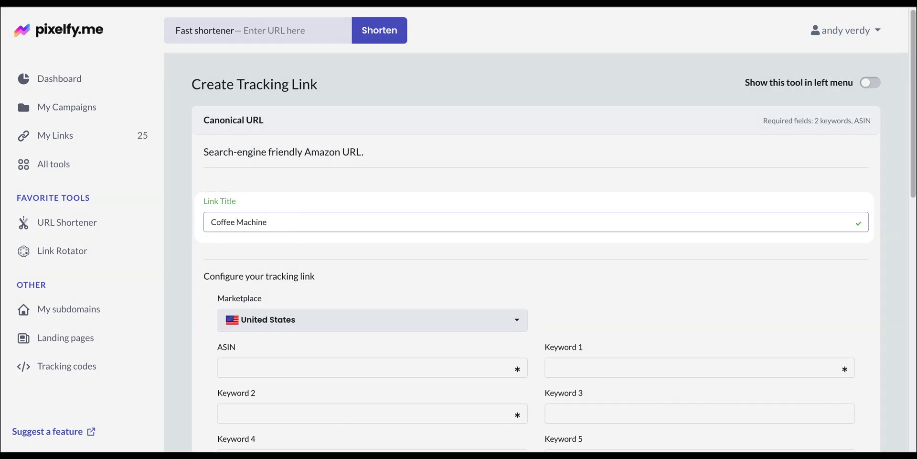
scroll("down", 3)
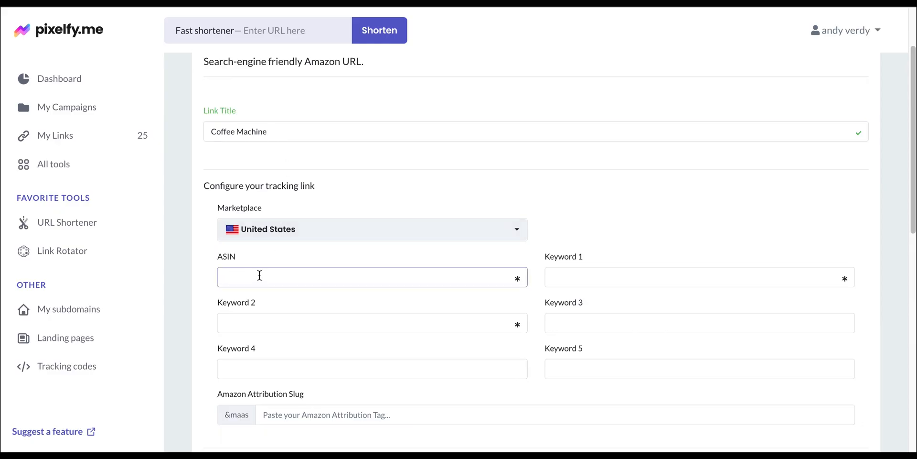
Step: Enter ASIN B002LAREDS and keywords Coffee Maker, Coffee Machine and Espresso Machine
type("B002LAREDS")
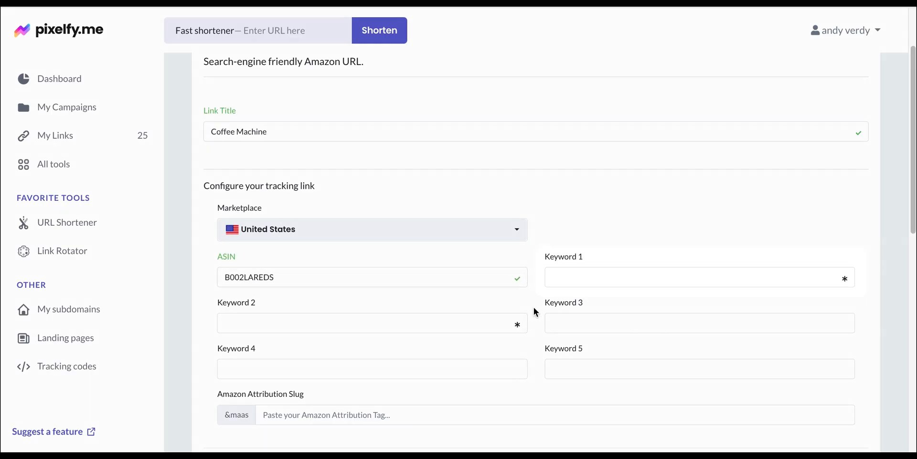
left_click(699, 277)
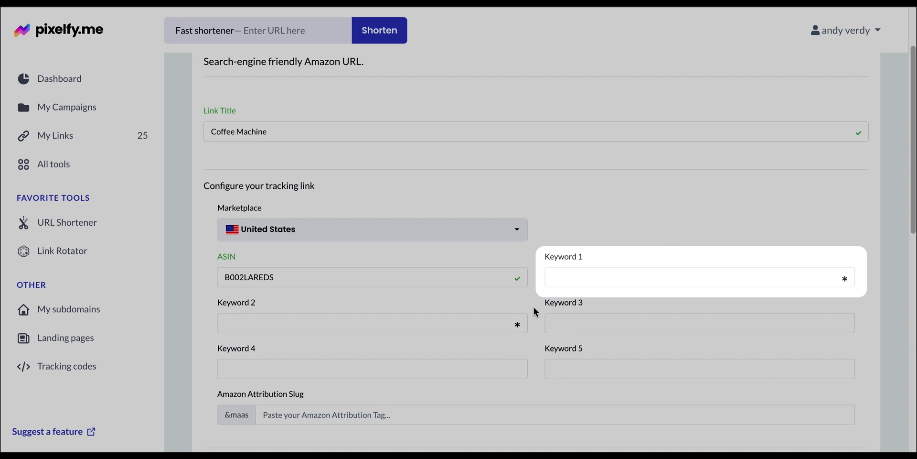
mouse_move(299, 294)
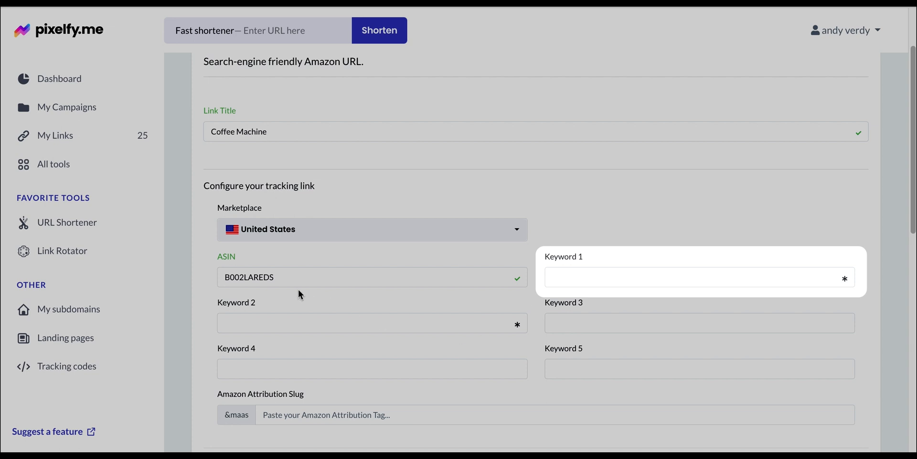
type("Coffee Machine")
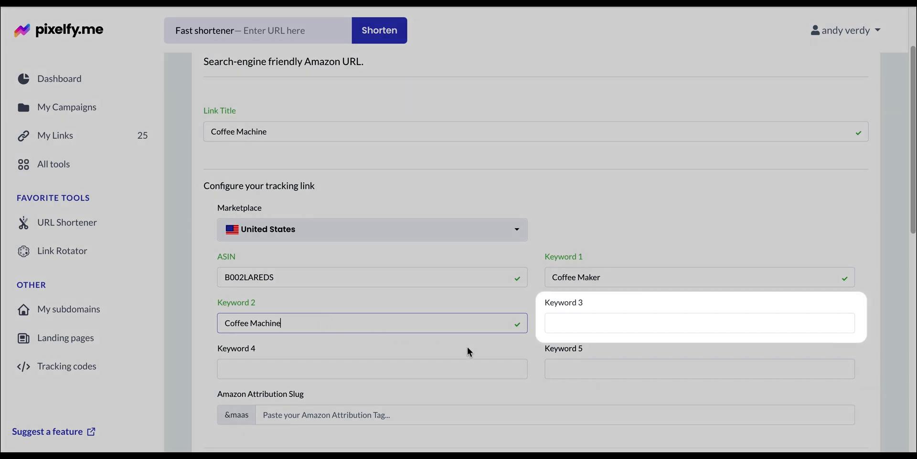
type("Espresso Machine")
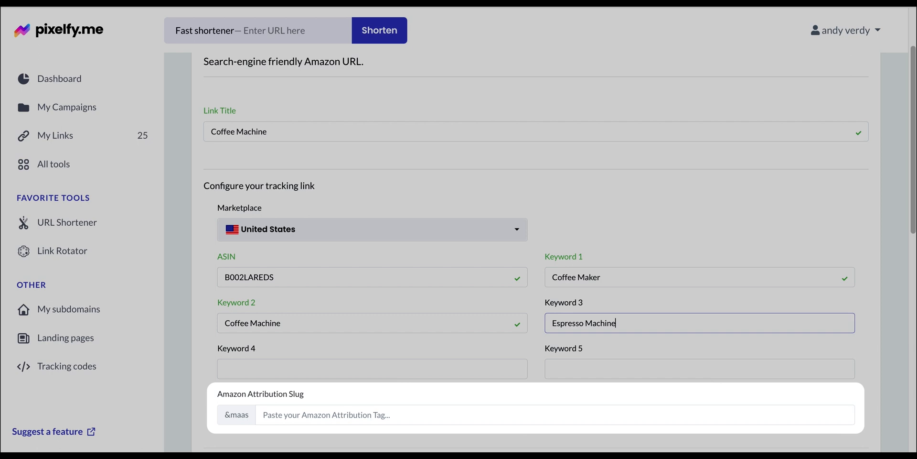
scroll("down", 3)
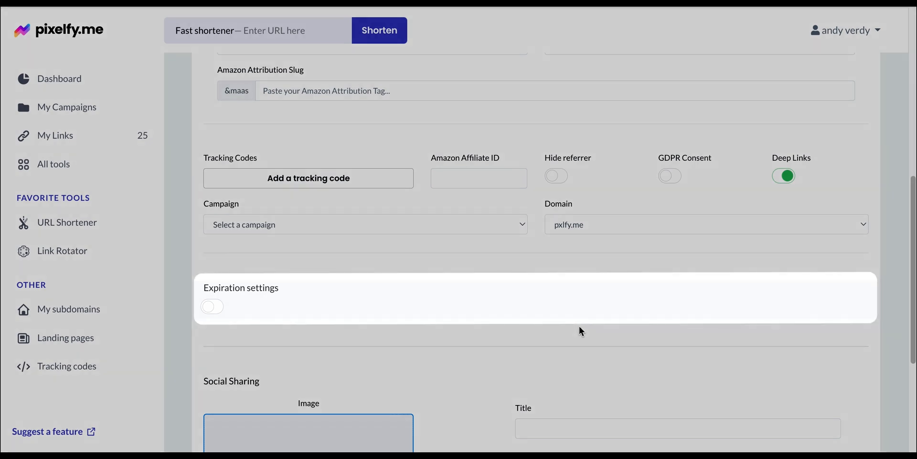
scroll("down", 3)
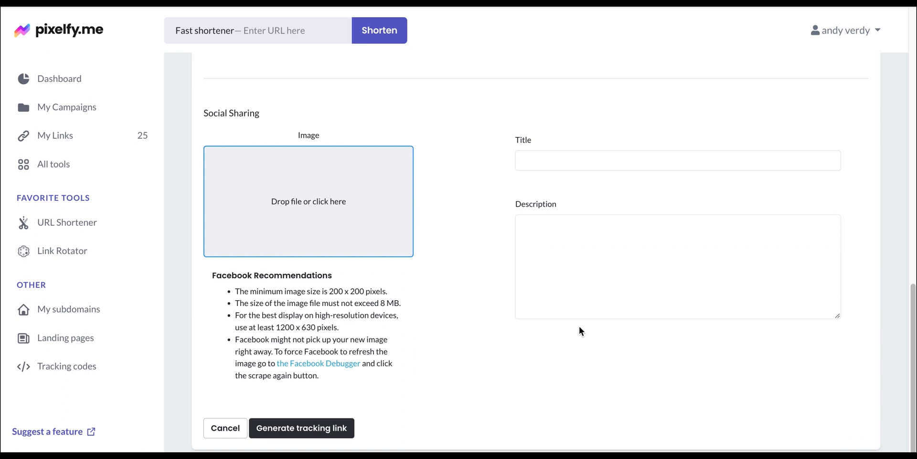
scroll("down", 3)
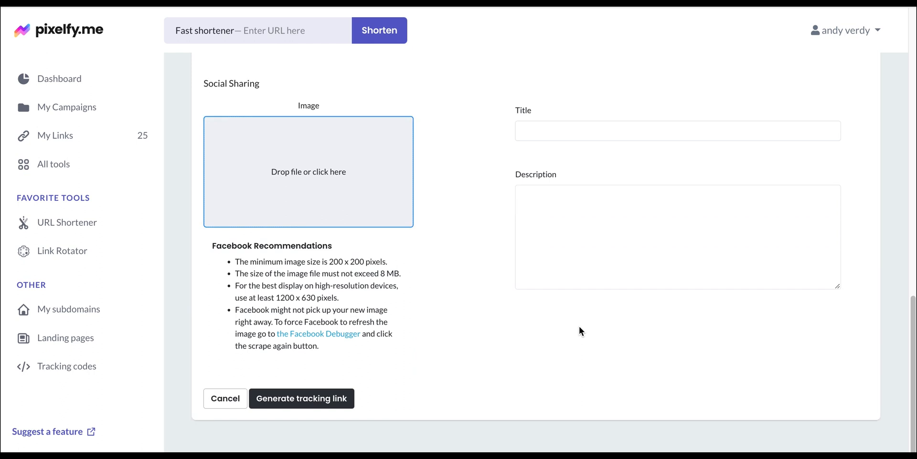
Step: Generate the tracking link, producing the short link pxlfy.me/GK7UgW
left_click(301, 398)
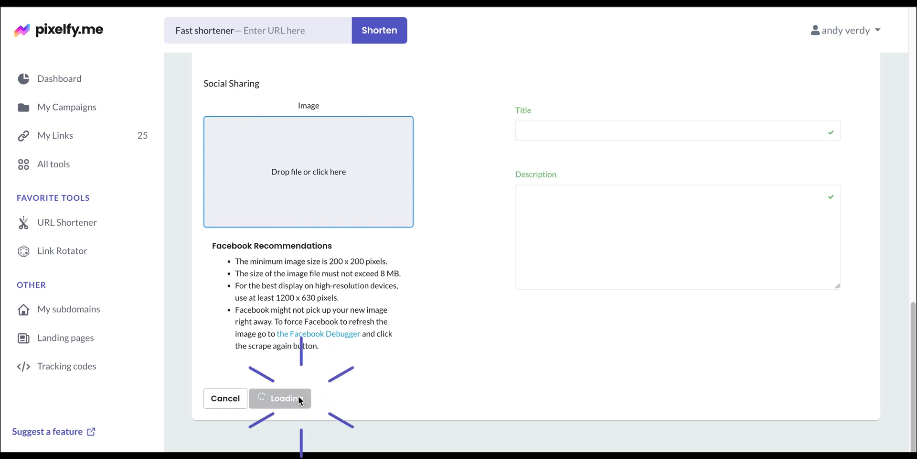
left_click(280, 398)
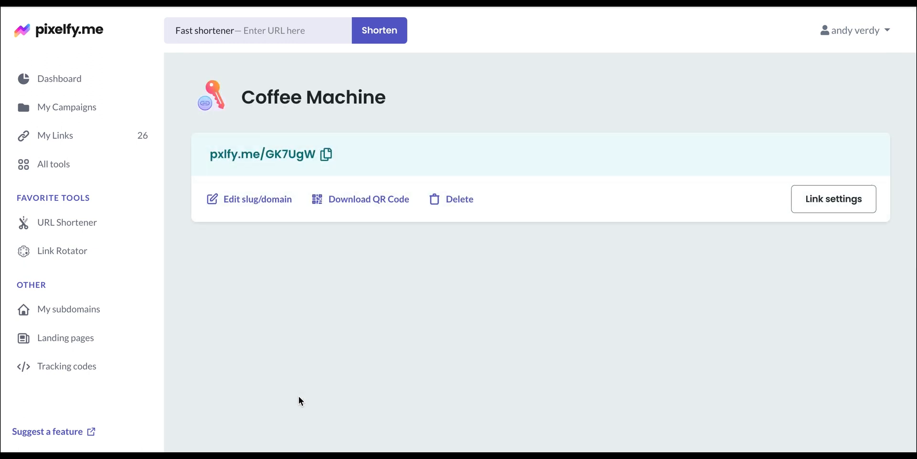
left_click(249, 198)
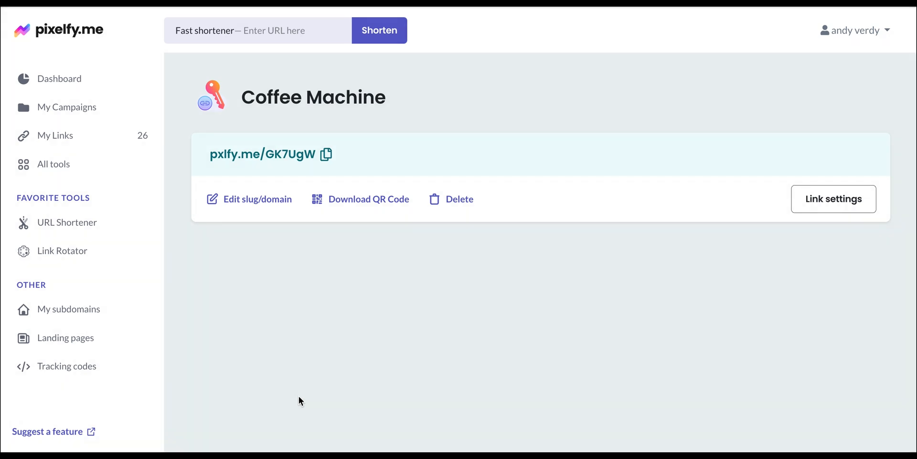
mouse_move(368, 199)
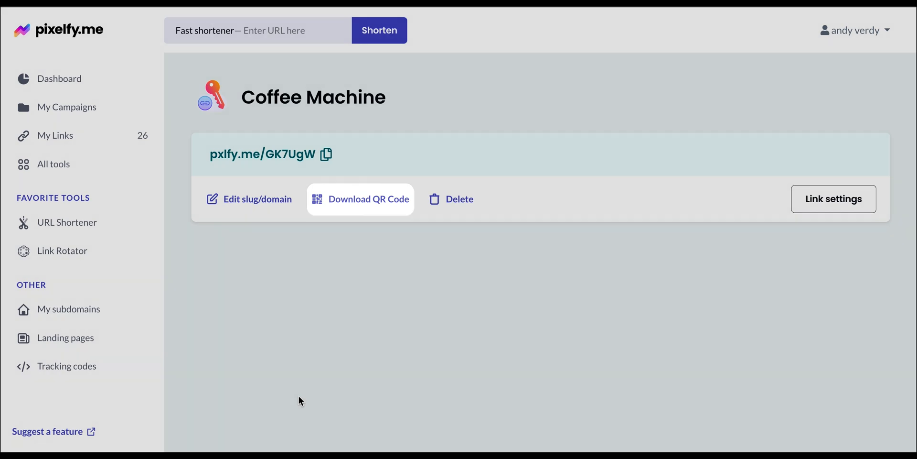